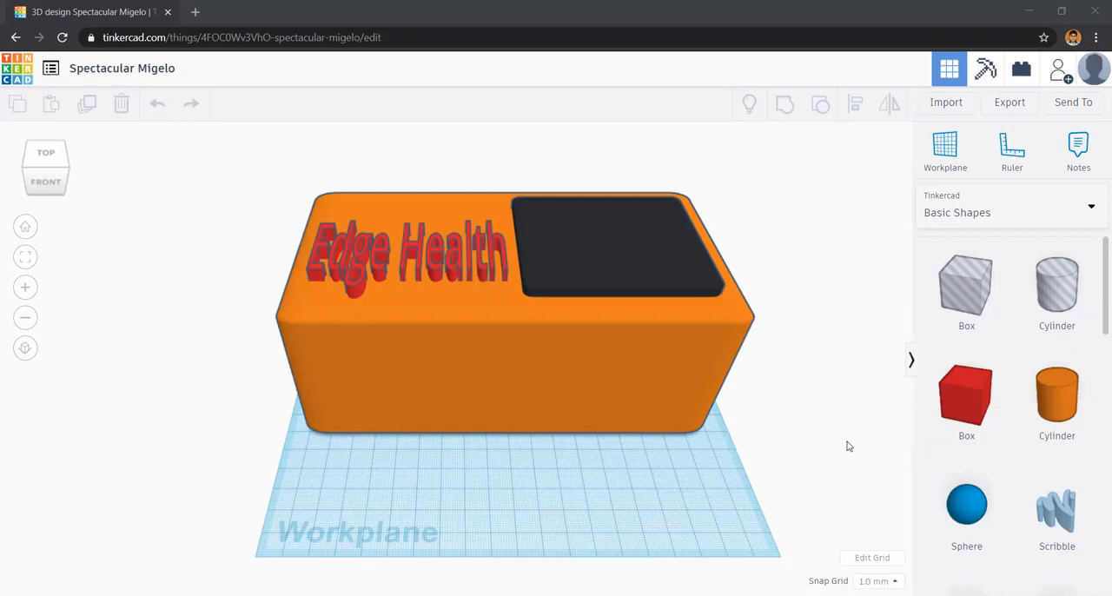
{"action": "mouse_move", "coordinate": [812, 394]}
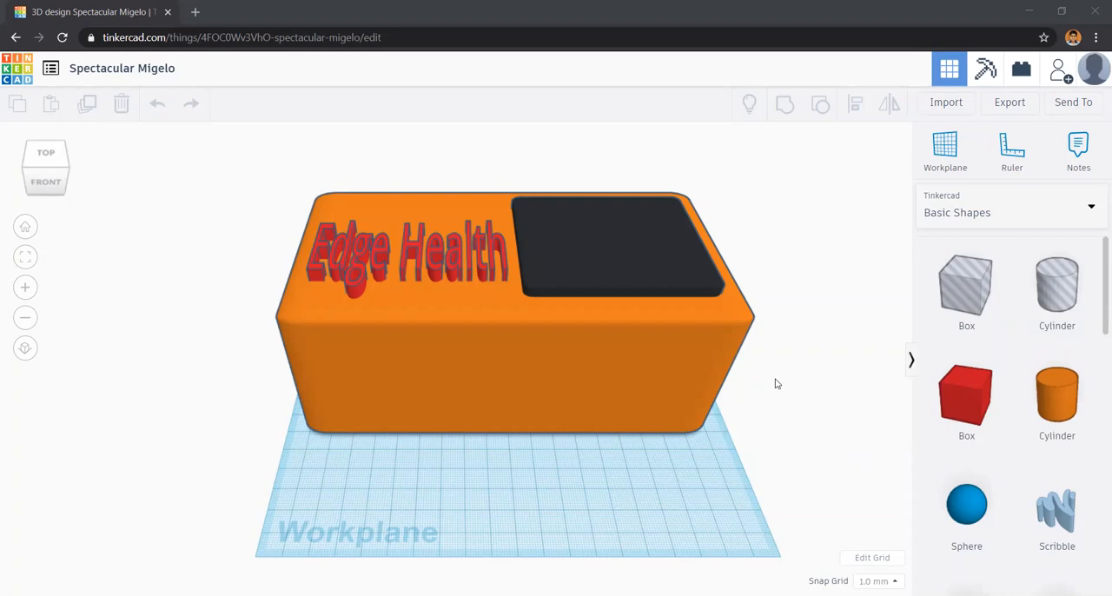
{"action": "mouse_move", "coordinate": [551, 470]}
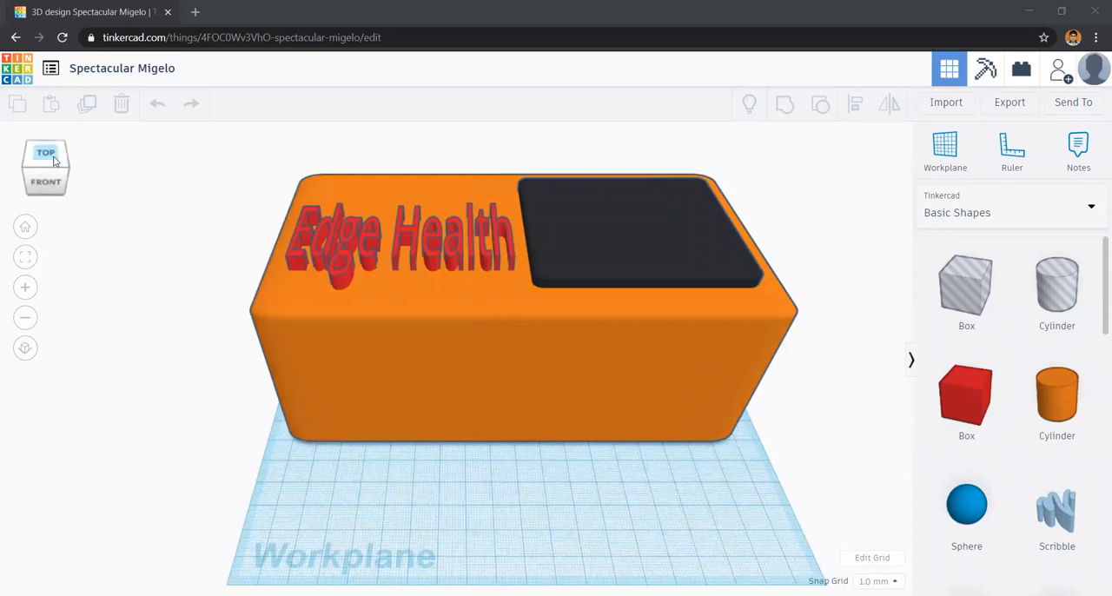
Step: Orbit to an angled corner view above the orange enclosure
{"action": "left_click", "coordinate": [45, 152]}
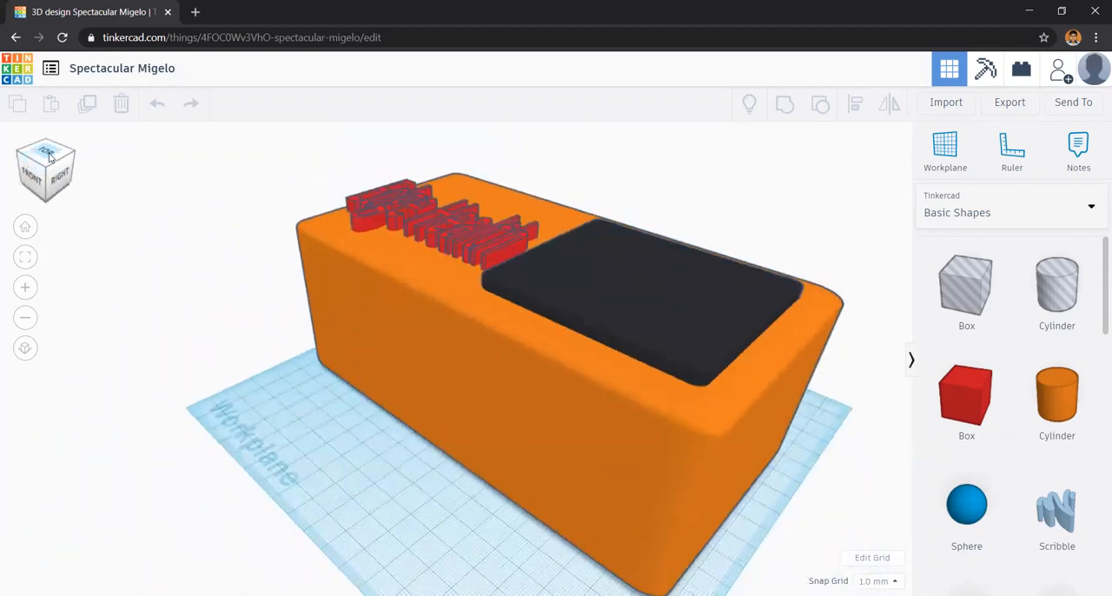
Step: Look straight down on the enclosure from the top view
{"action": "left_click", "coordinate": [45, 154]}
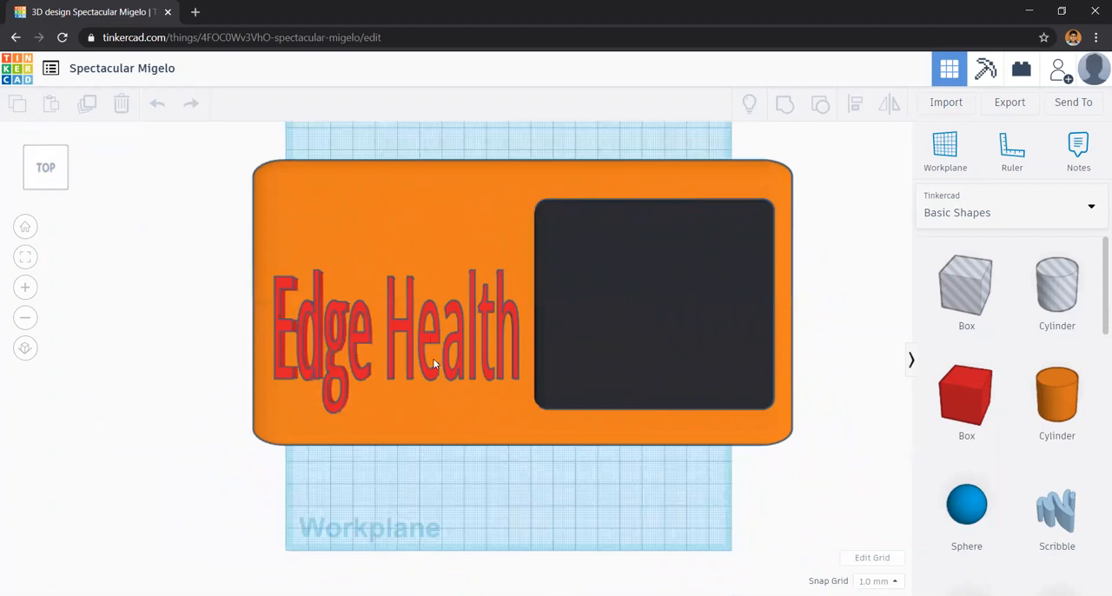
{"action": "mouse_move", "coordinate": [448, 414]}
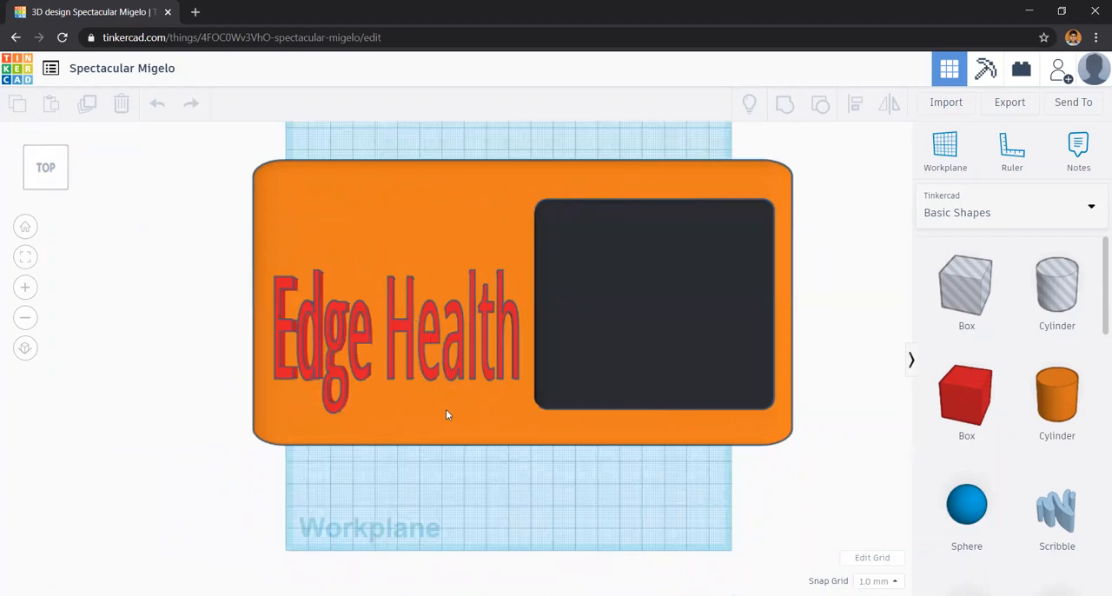
{"action": "mouse_move", "coordinate": [658, 242]}
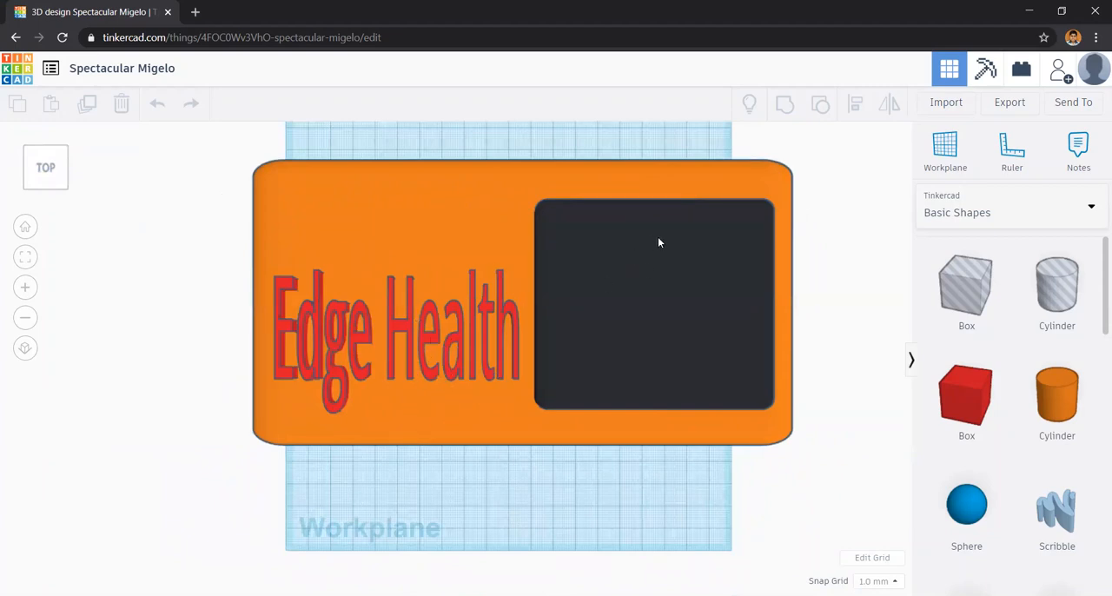
{"action": "mouse_move", "coordinate": [725, 371]}
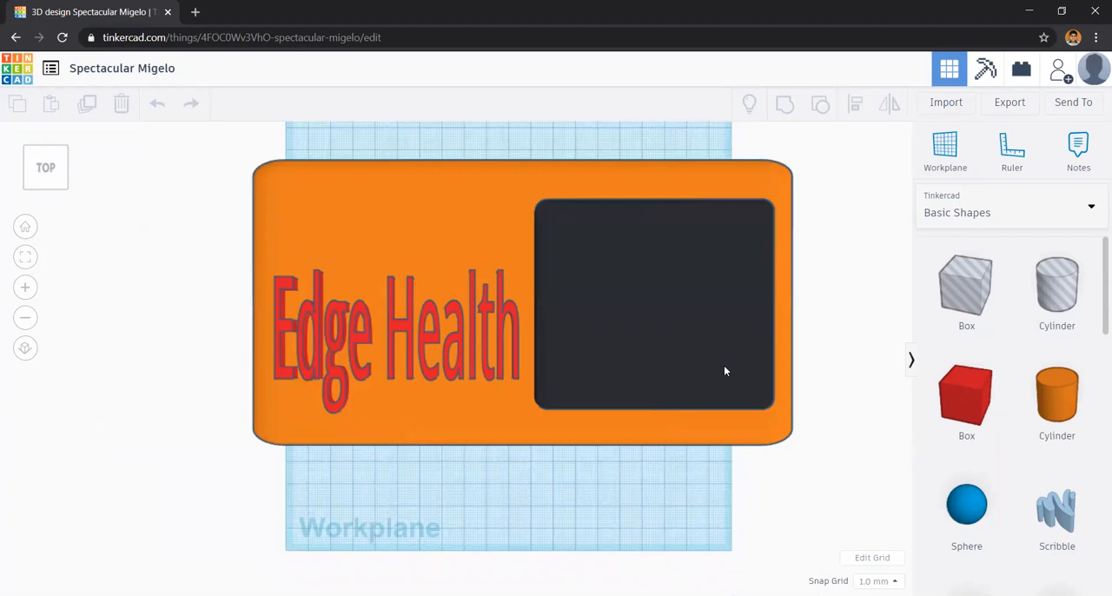
{"action": "mouse_move", "coordinate": [583, 470]}
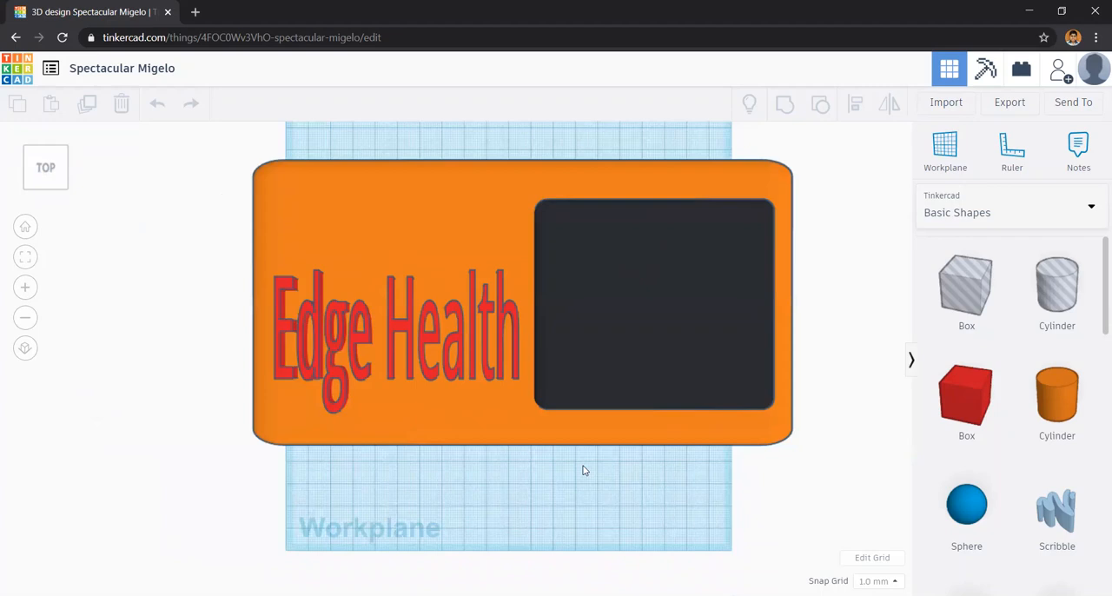
{"action": "mouse_move", "coordinate": [298, 323]}
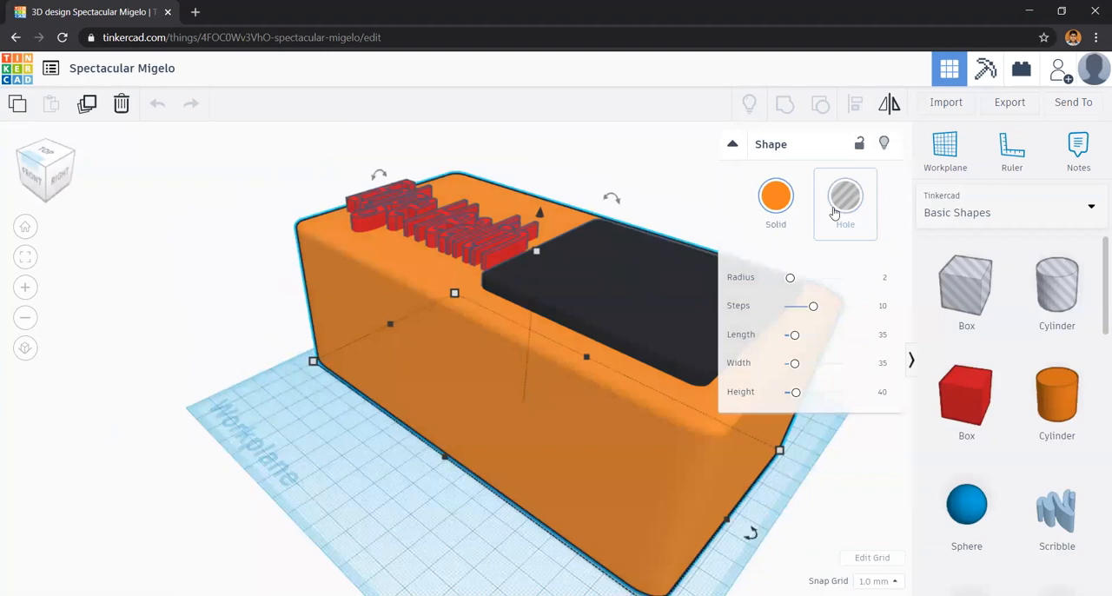
Step: Make the orange enclosure body a hole, revealing the Raspberry Pi and Arduino Uno inside
{"action": "left_click", "coordinate": [844, 194]}
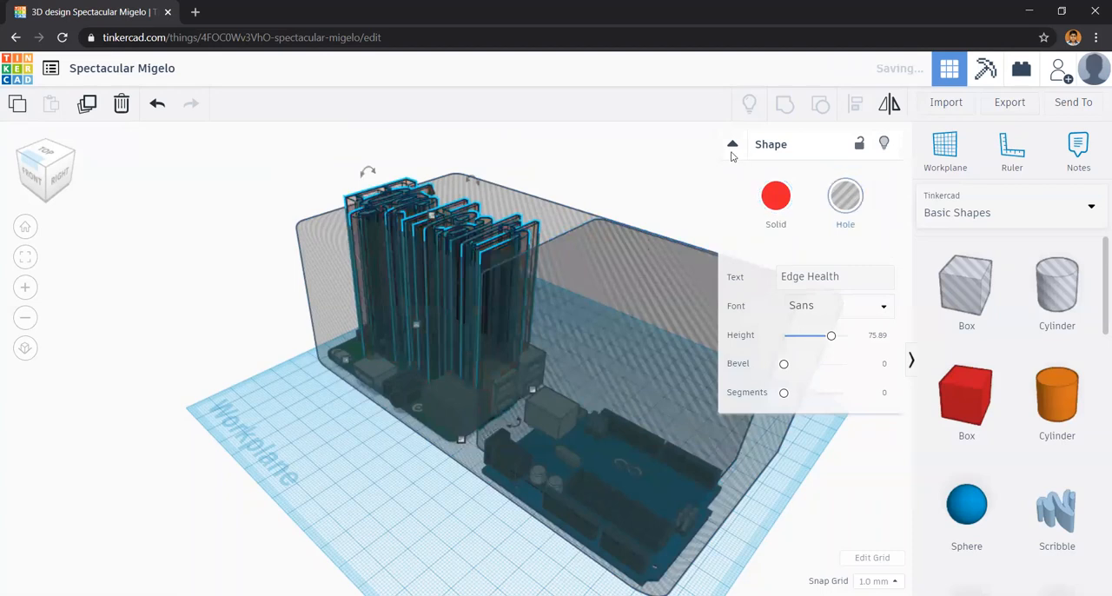
{"action": "left_click", "coordinate": [732, 144]}
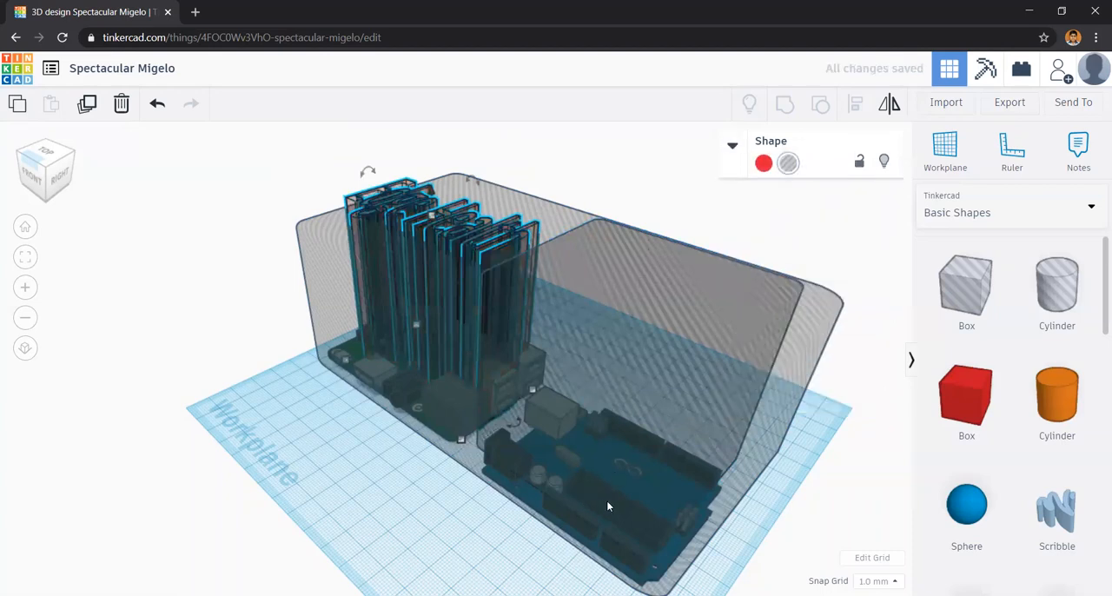
{"action": "mouse_move", "coordinate": [379, 491]}
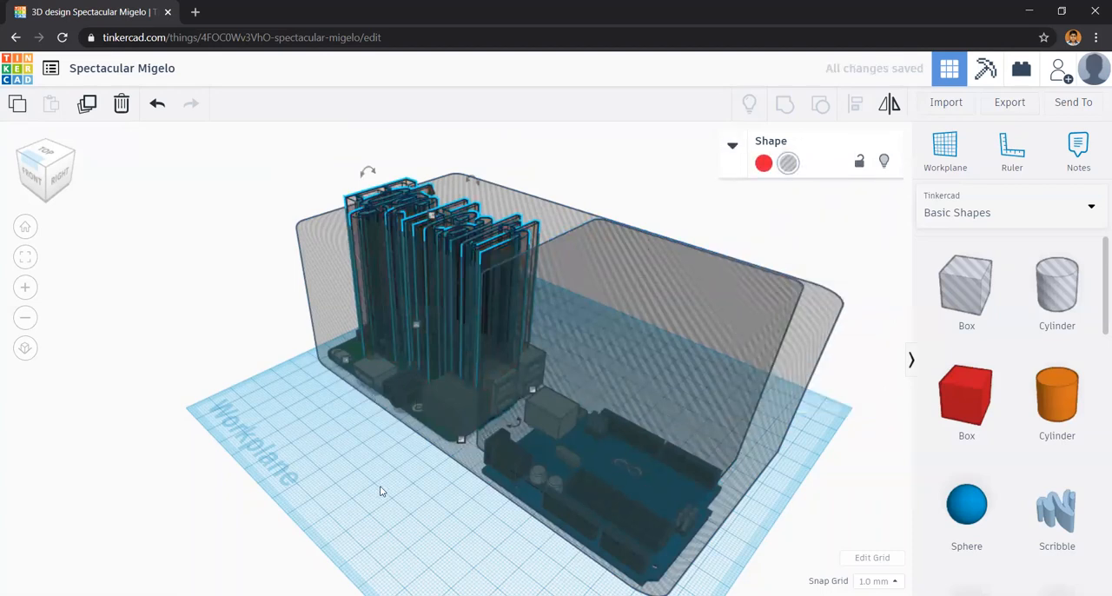
{"action": "left_click_drag", "start_coordinate": [379, 490], "coordinate": [426, 452]}
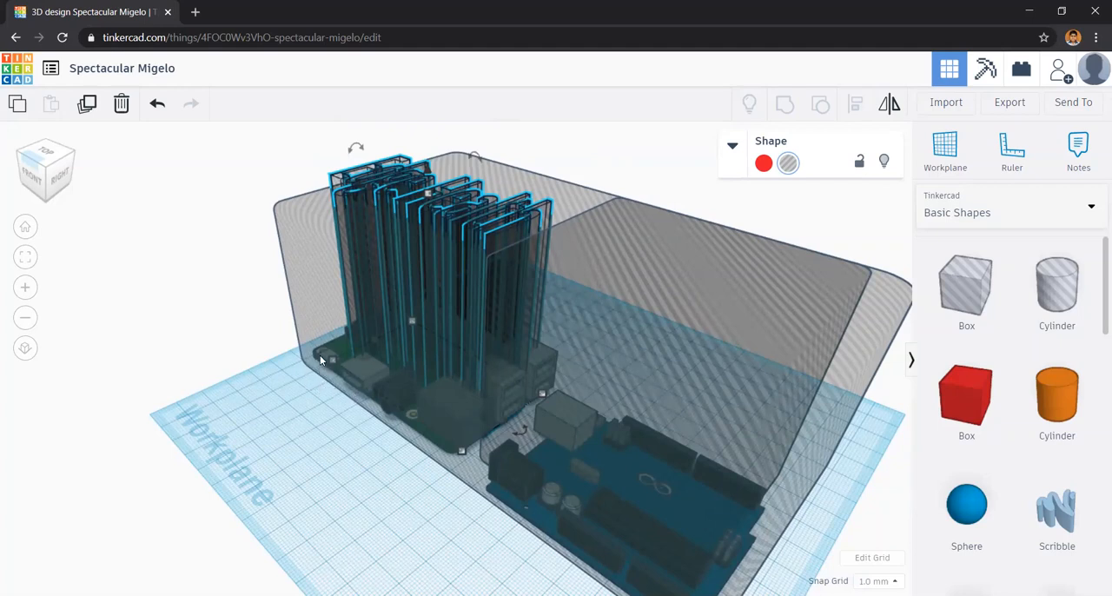
{"action": "mouse_move", "coordinate": [306, 442]}
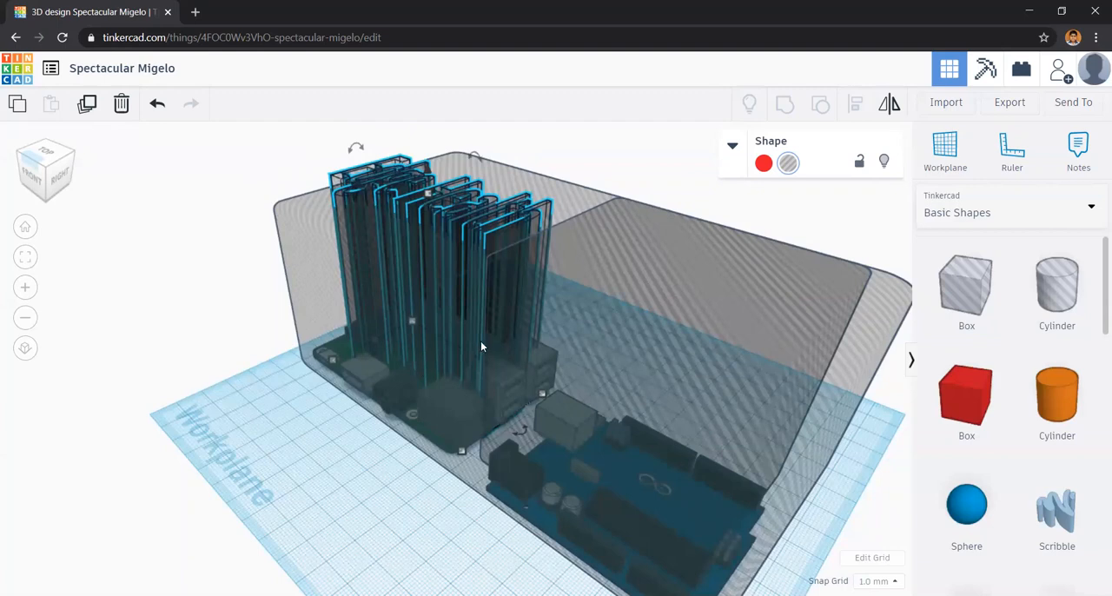
{"action": "mouse_move", "coordinate": [352, 448]}
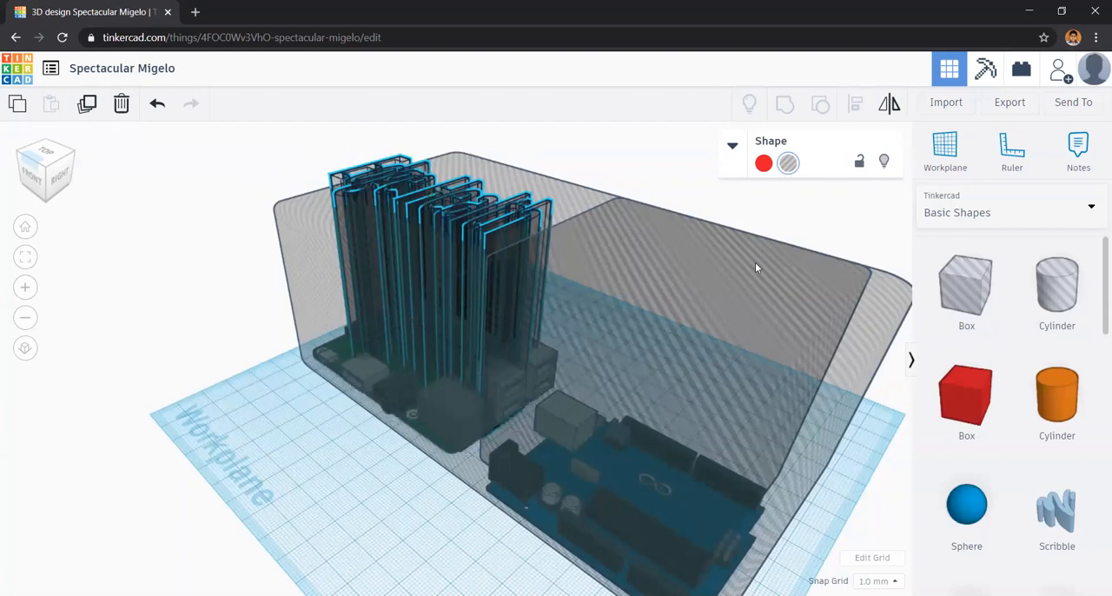
Step: Restore the see-through enclosure body to solid orange, hiding the internal boards again
{"action": "left_click", "coordinate": [762, 163]}
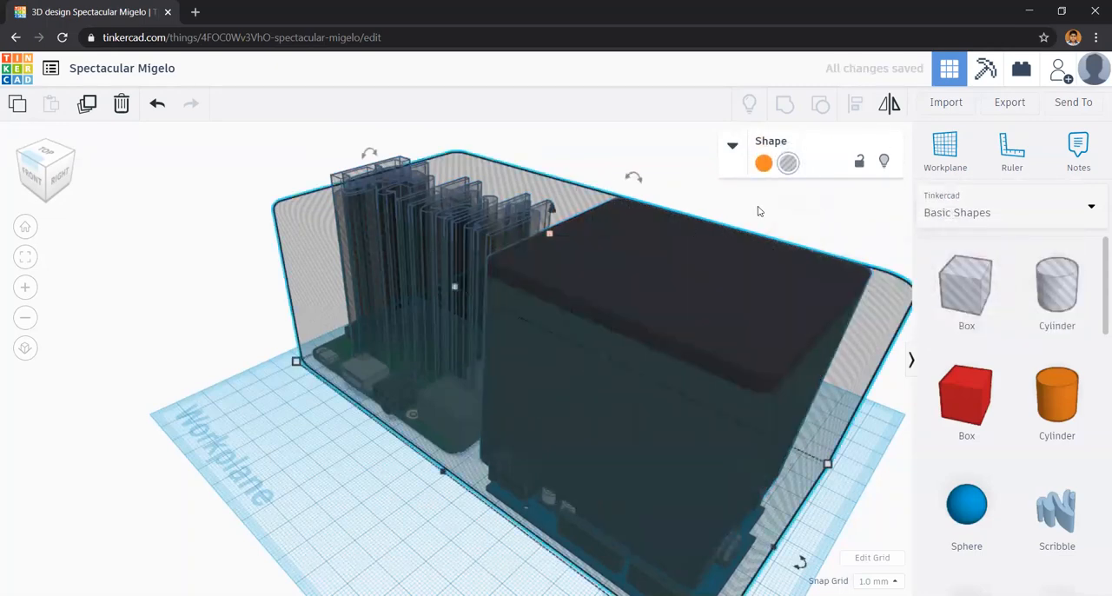
{"action": "left_click", "coordinate": [762, 164]}
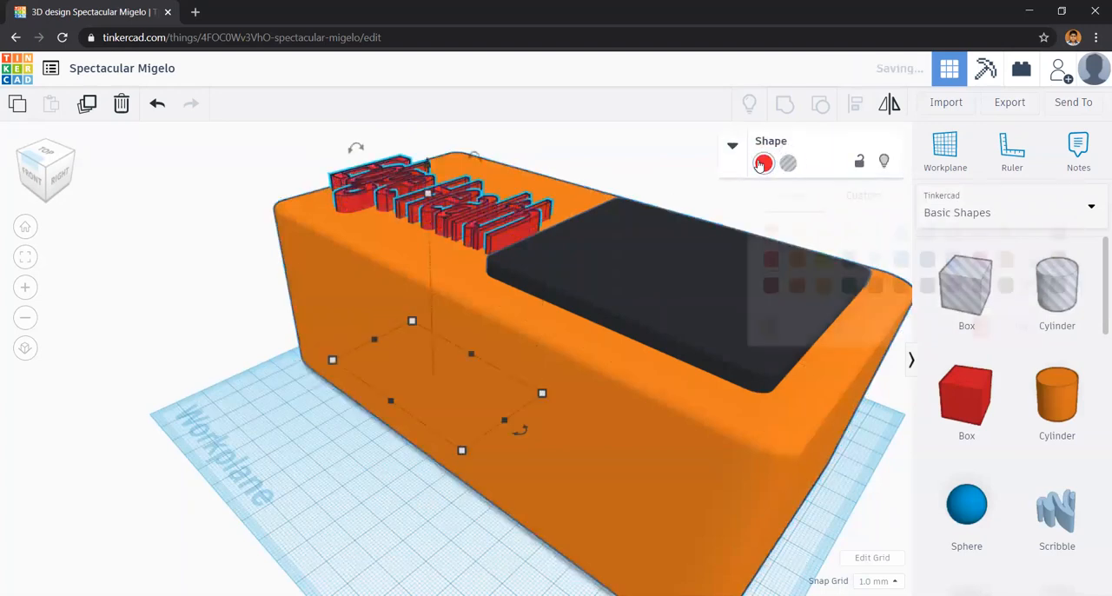
{"action": "left_click", "coordinate": [649, 232]}
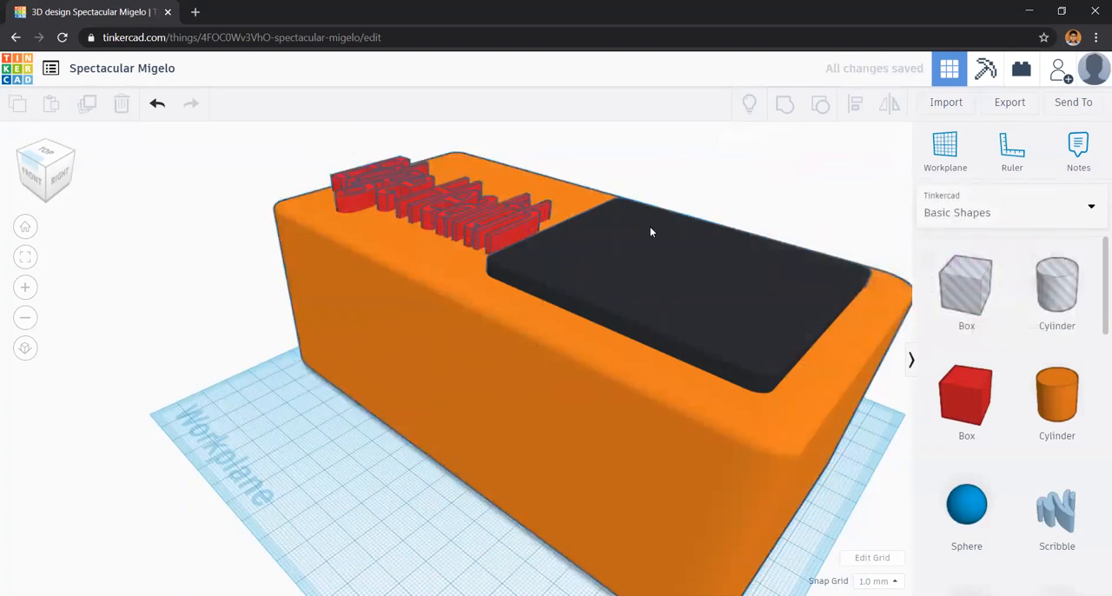